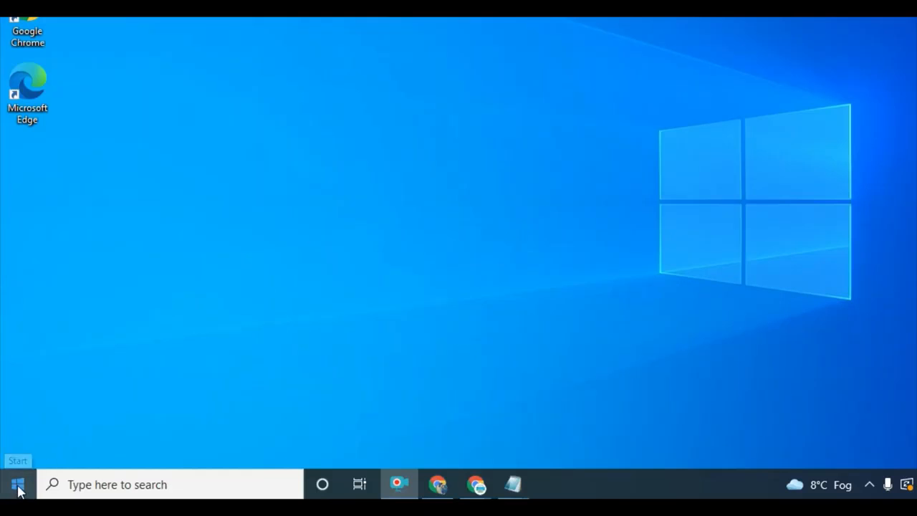
# - Open the Start menu to reach the Settings gear
pyautogui.click(18, 485)
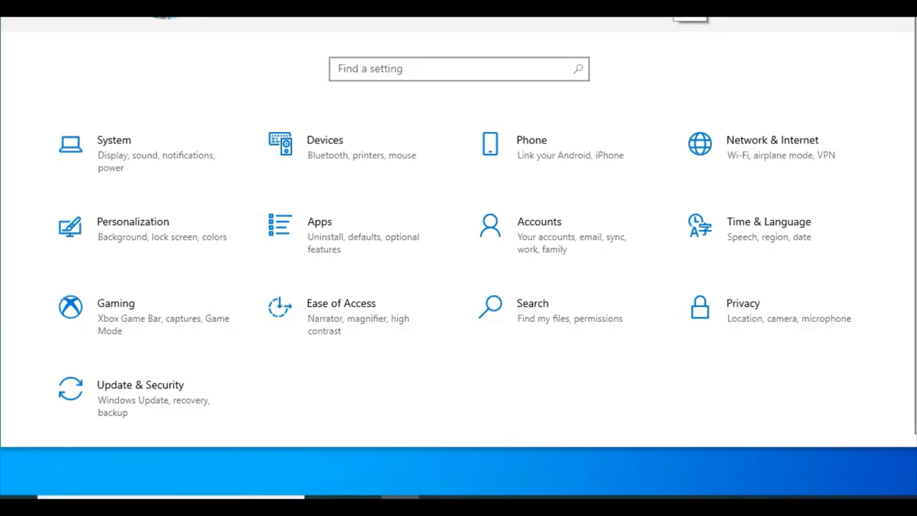
pyautogui.moveTo(346, 120)
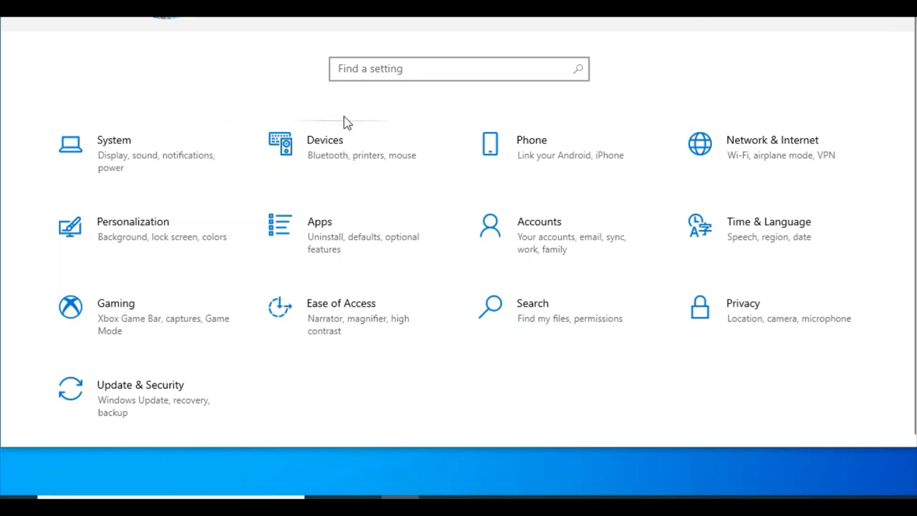
pyautogui.moveTo(297, 162)
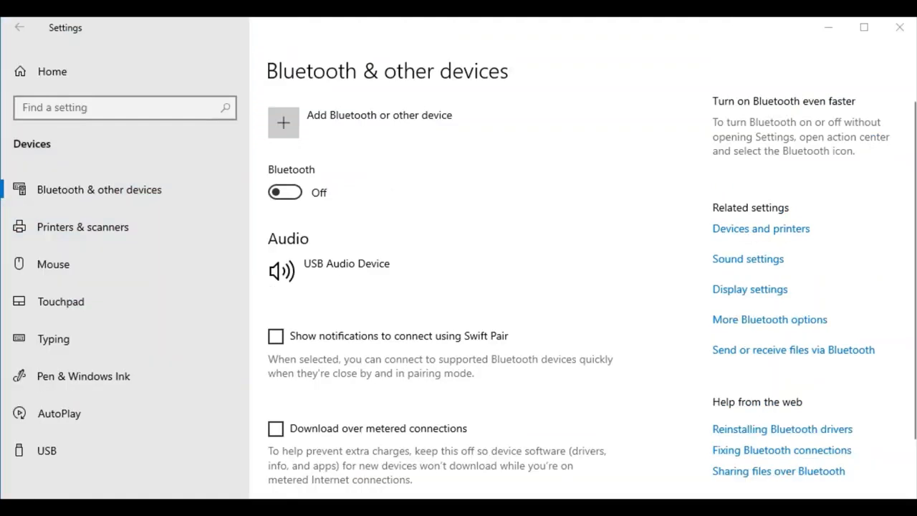
pyautogui.moveTo(57, 171)
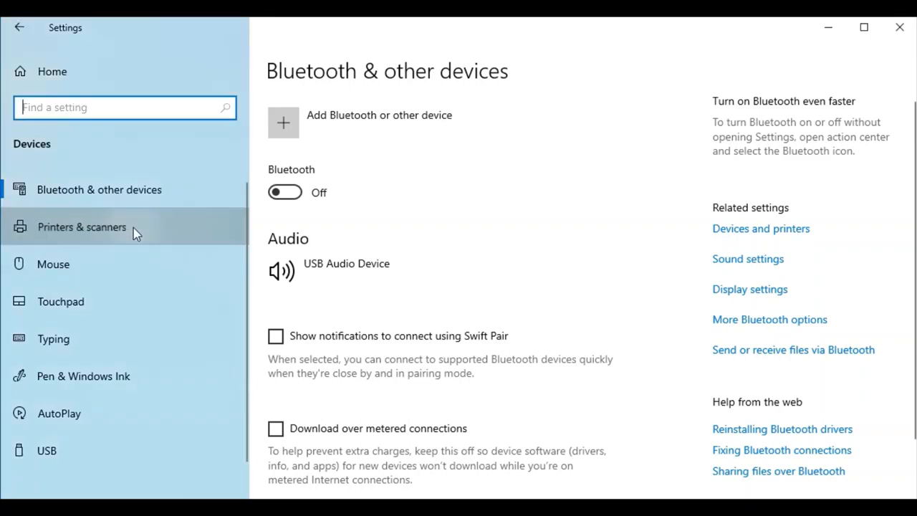
# - Open Printers & scanners and scroll through Fax, Print to PDF, XPS Writer and OneNote
pyautogui.click(82, 227)
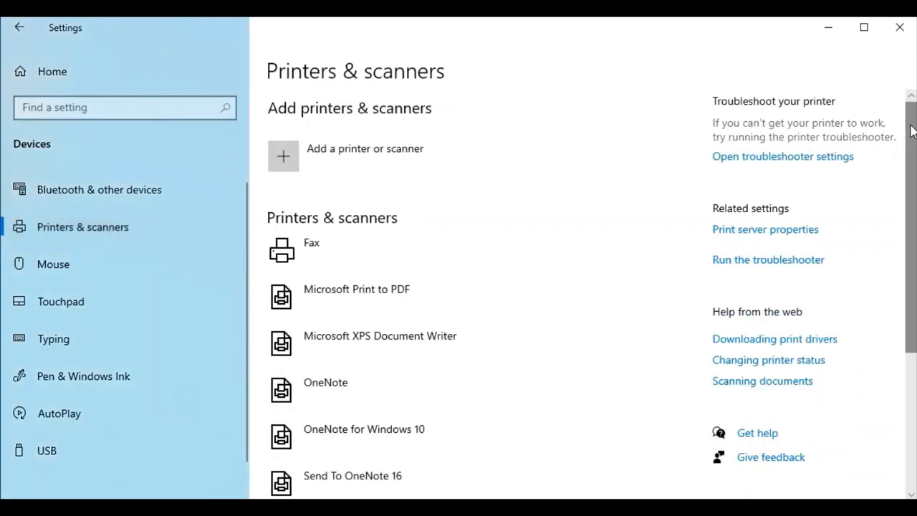
pyautogui.scroll(-3)
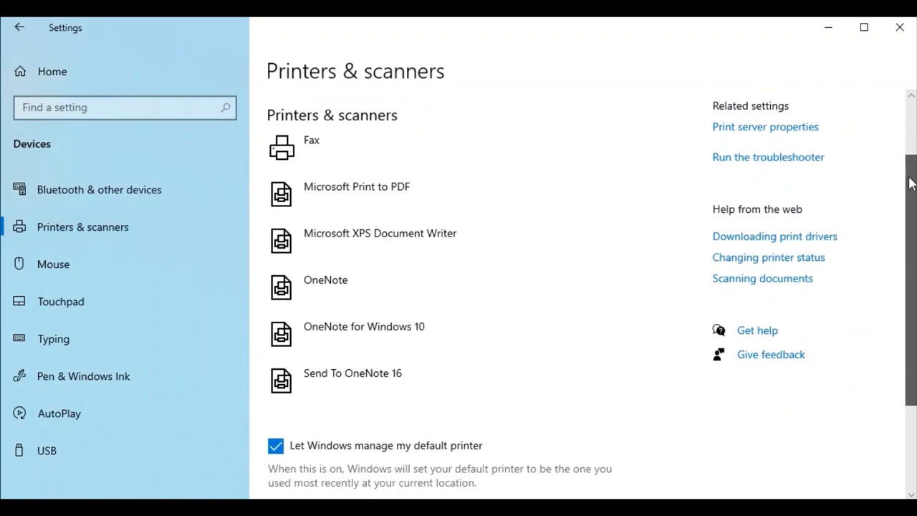
pyautogui.scroll(-3)
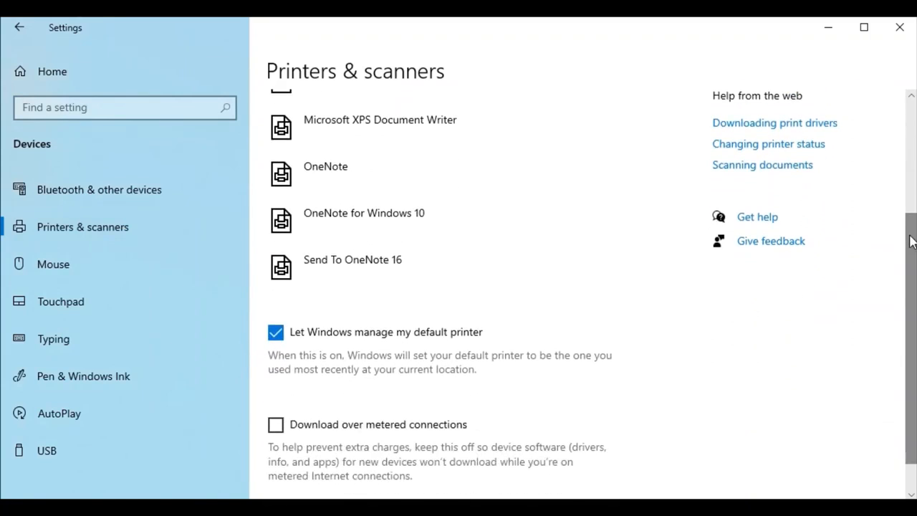
pyautogui.scroll(3)
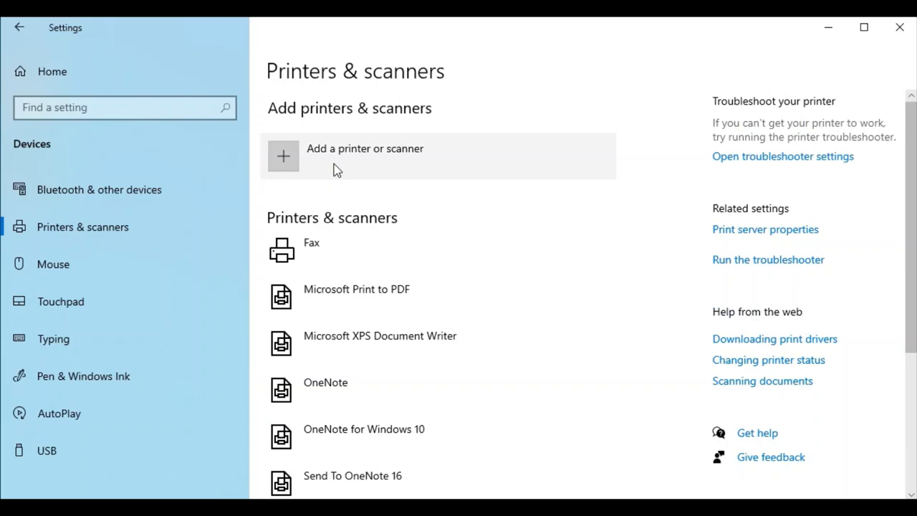
pyautogui.moveTo(285, 159)
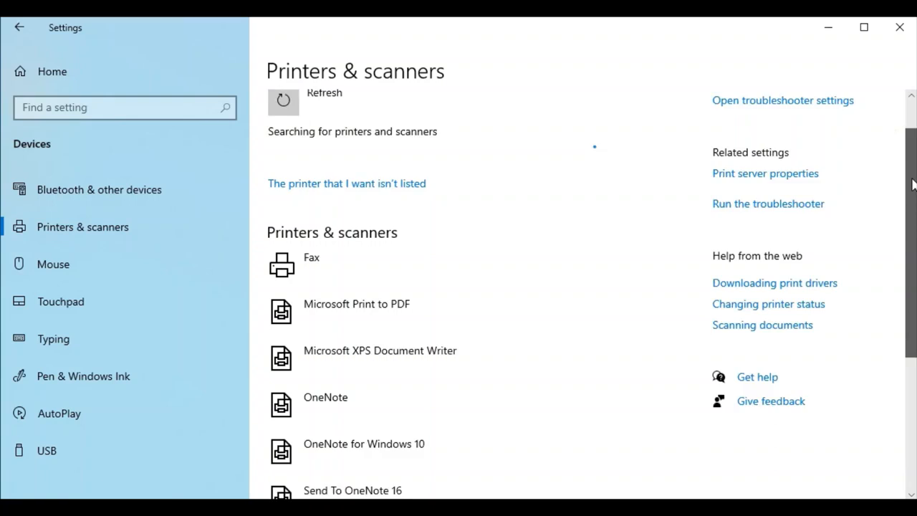
# - Scroll down to the installed printer list while the device search runs
pyautogui.scroll(-3)
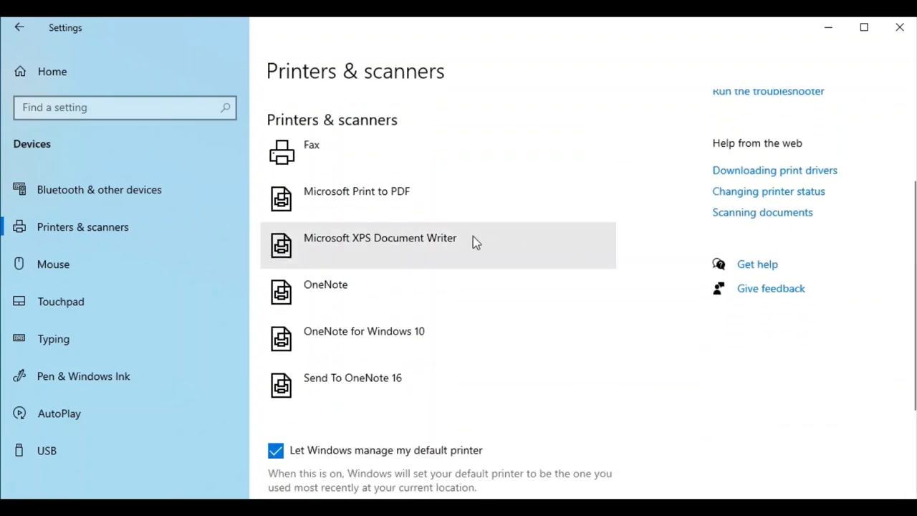
pyautogui.moveTo(281, 246)
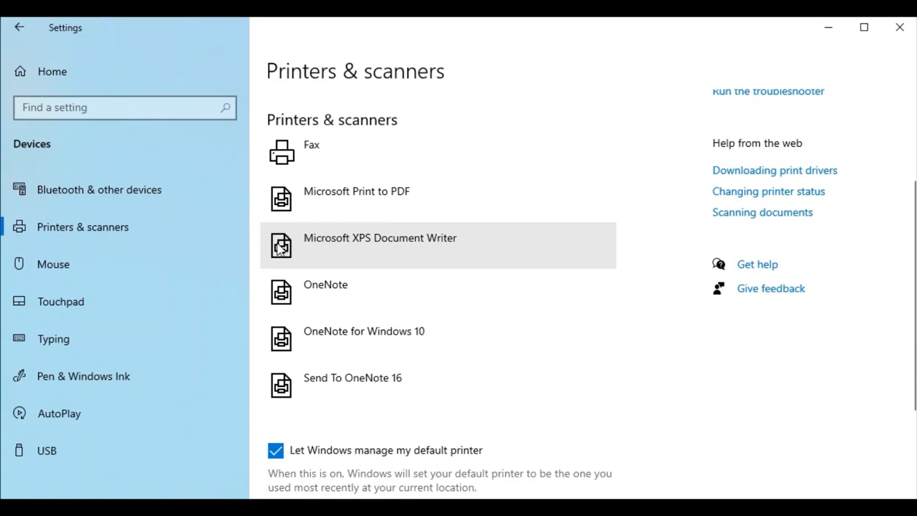
pyautogui.moveTo(504, 248)
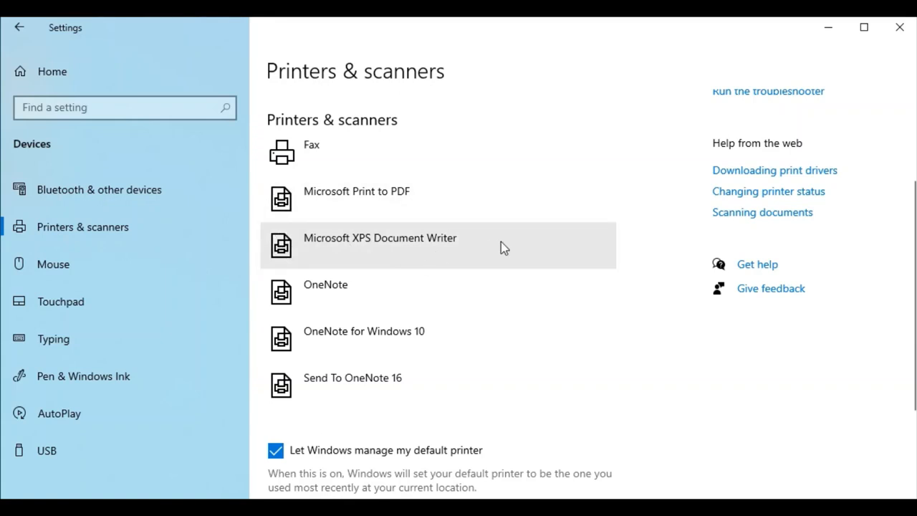
pyautogui.moveTo(380, 248)
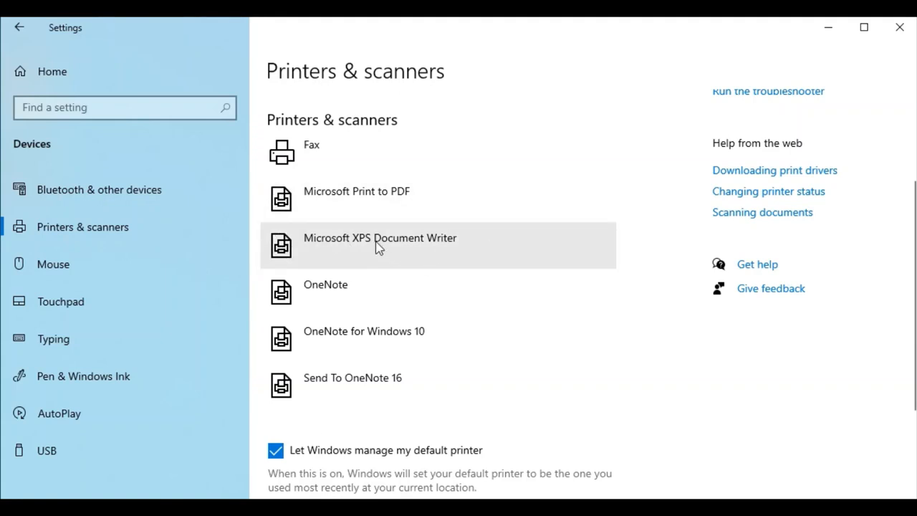
pyautogui.moveTo(416, 247)
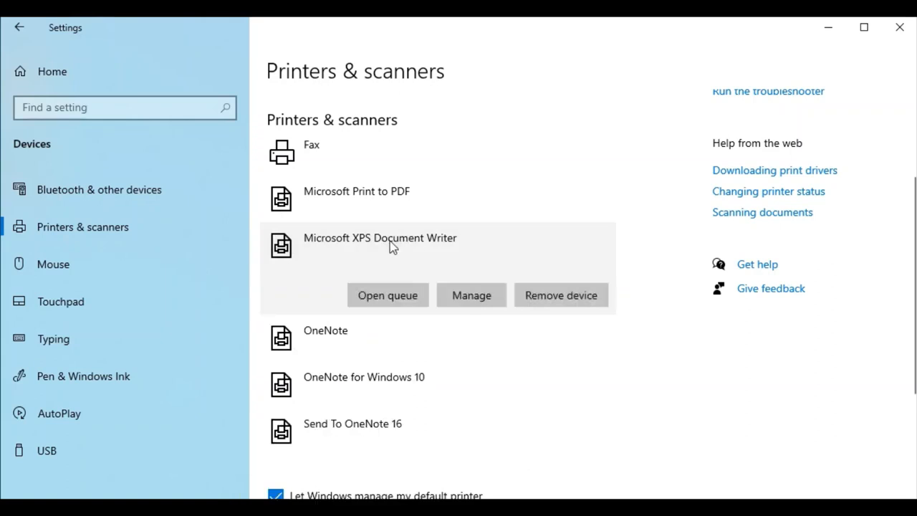
pyautogui.moveTo(561, 294)
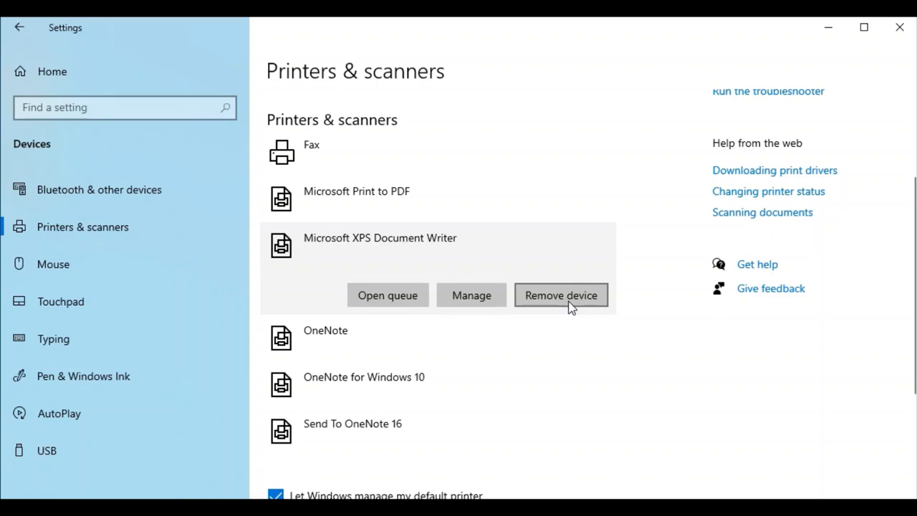
pyautogui.moveTo(448, 249)
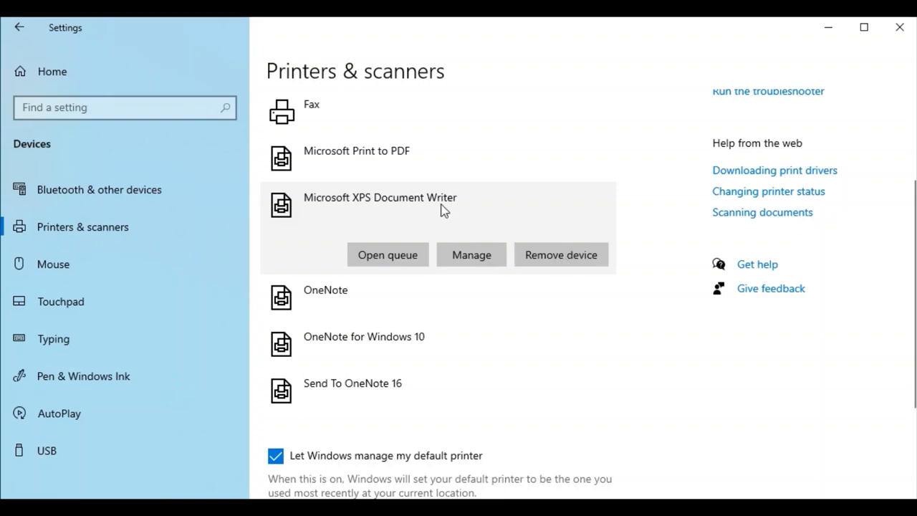
pyautogui.moveTo(421, 206)
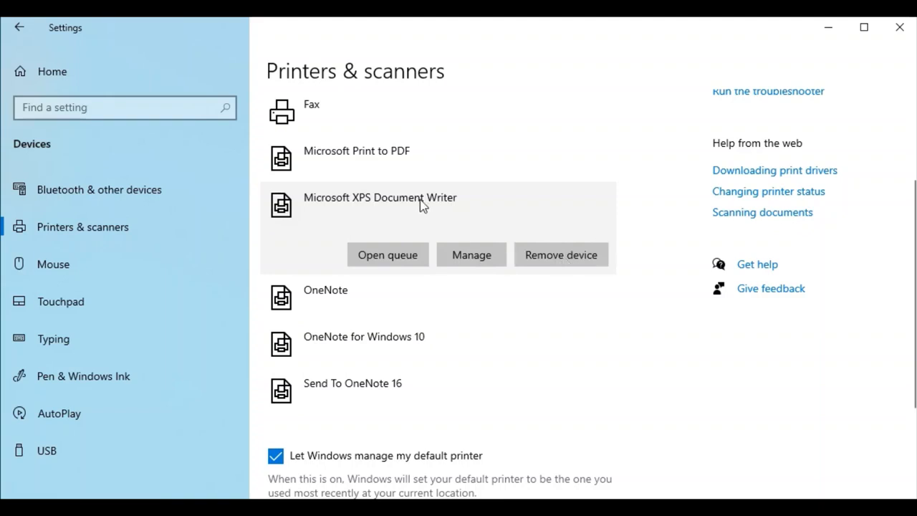
pyautogui.moveTo(402, 206)
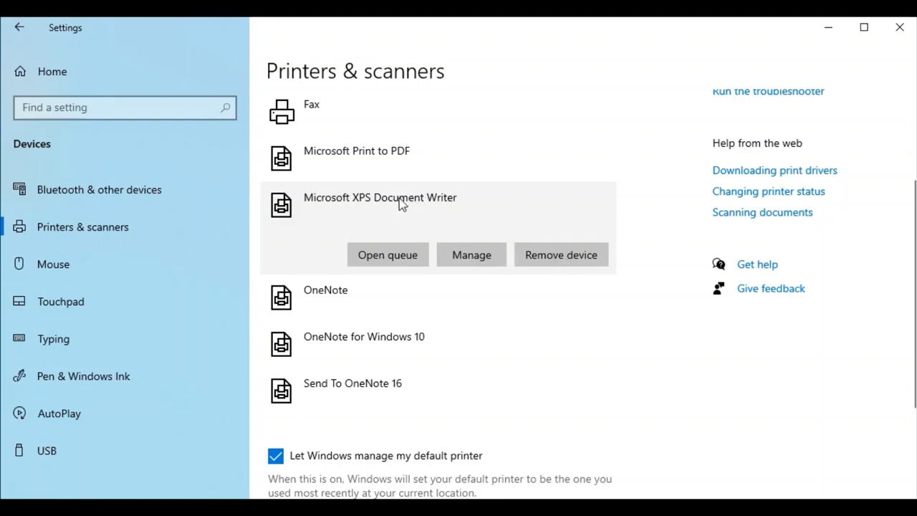